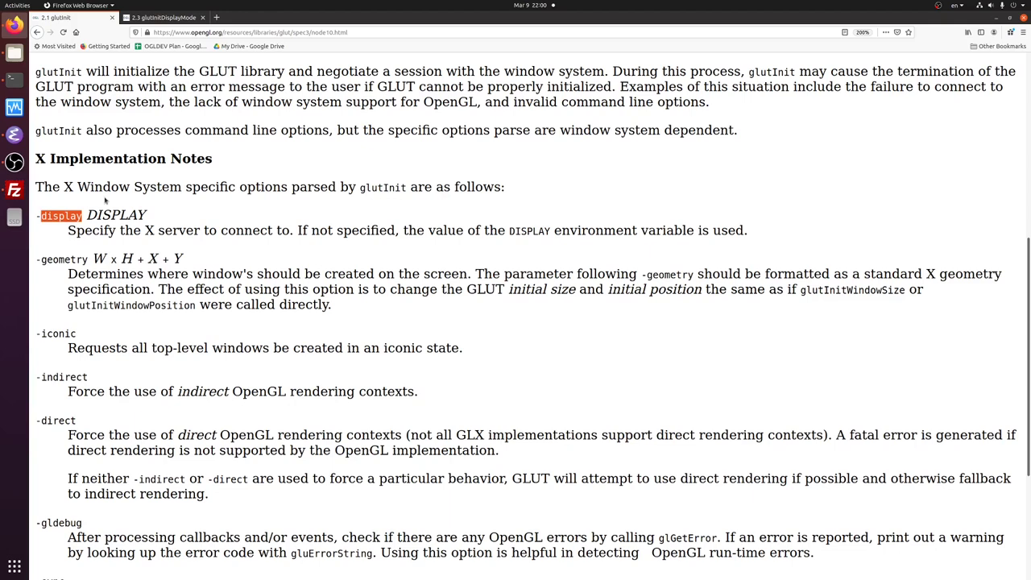
- Highlight the -display option and the GLUT_INDEX color index display mode in the GLUT docs
{"action": "double_click", "coordinate": [63, 257]}
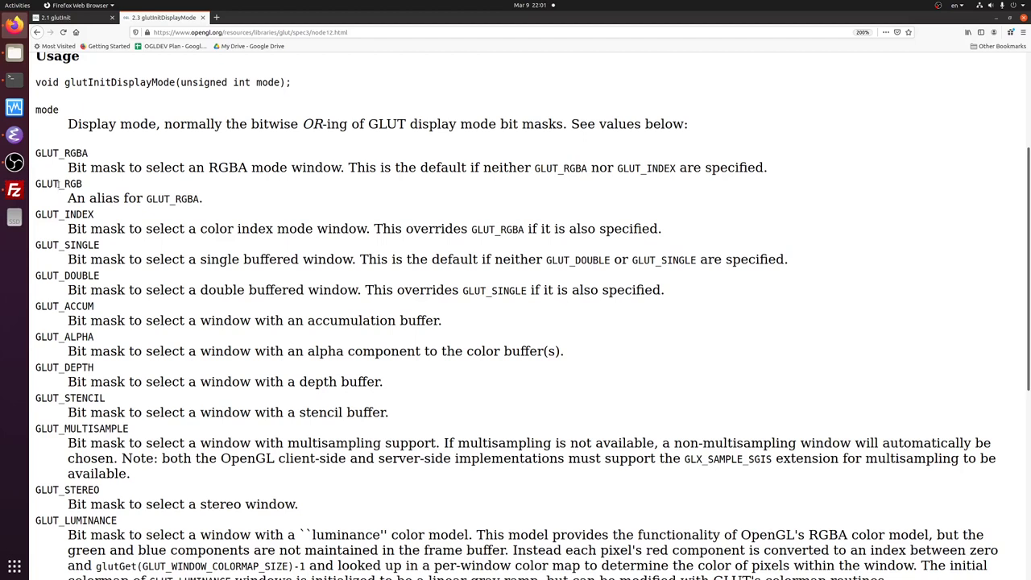
{"action": "double_click", "coordinate": [61, 151]}
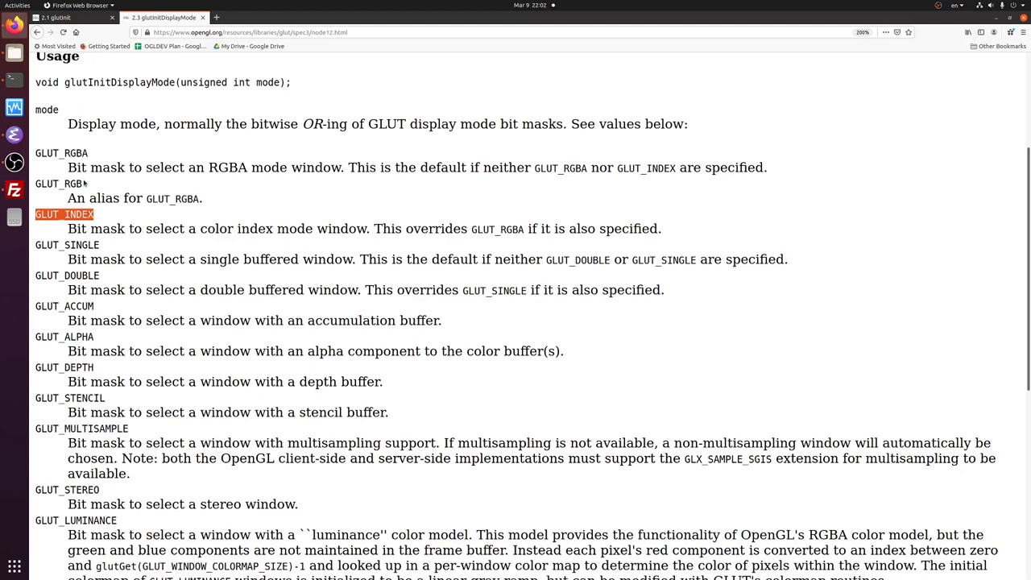
{"action": "mouse_move", "coordinate": [42, 298]}
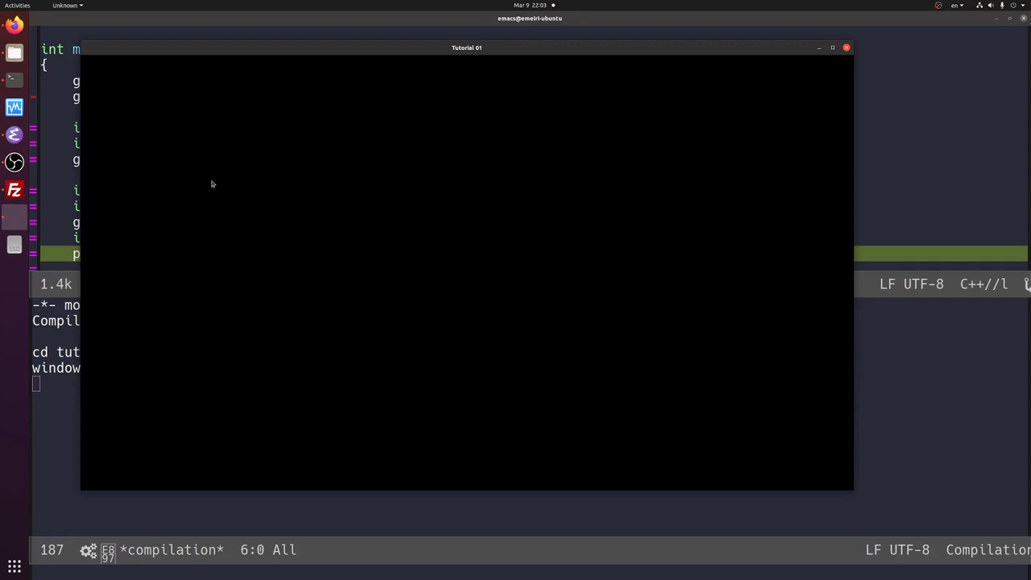
- Select text across the top of the Tutorial 01 window area after the build
{"action": "left_click_drag", "start_coordinate": [465, 48], "coordinate": [515, 50]}
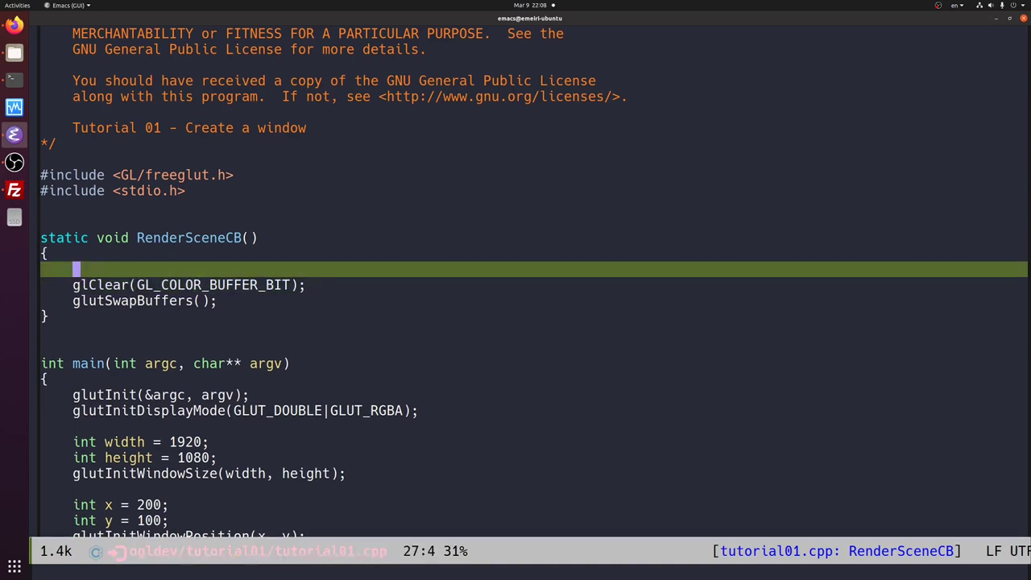
- Animate the clear colour with a static c in glClearColor, incrementing by 1.0f/256.0f and wrapping at 1.0f, then close the rerun window
{"action": "type", "text": "static"}
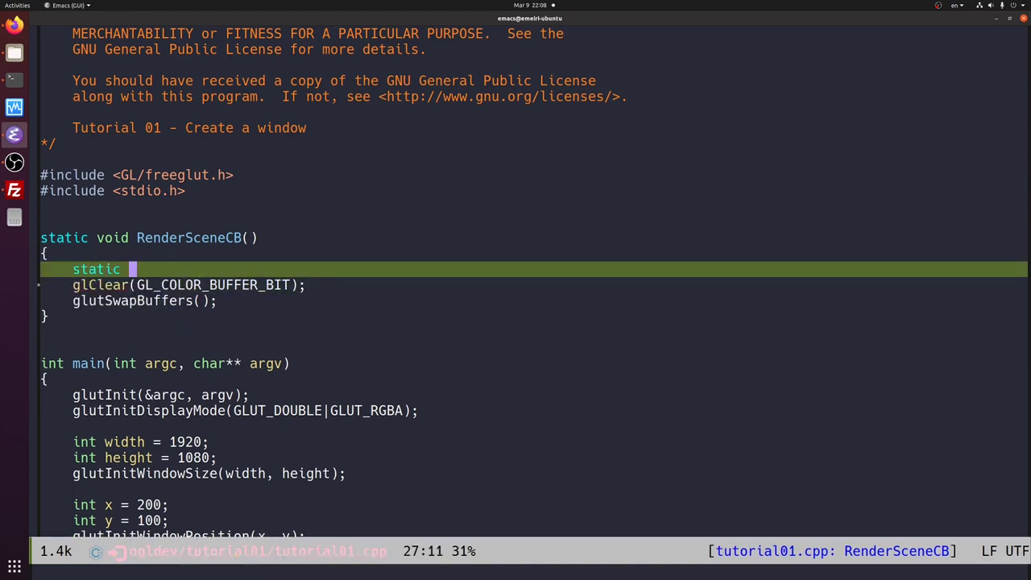
{"action": "type", "text": "GLclampf c = 0.0f;"}
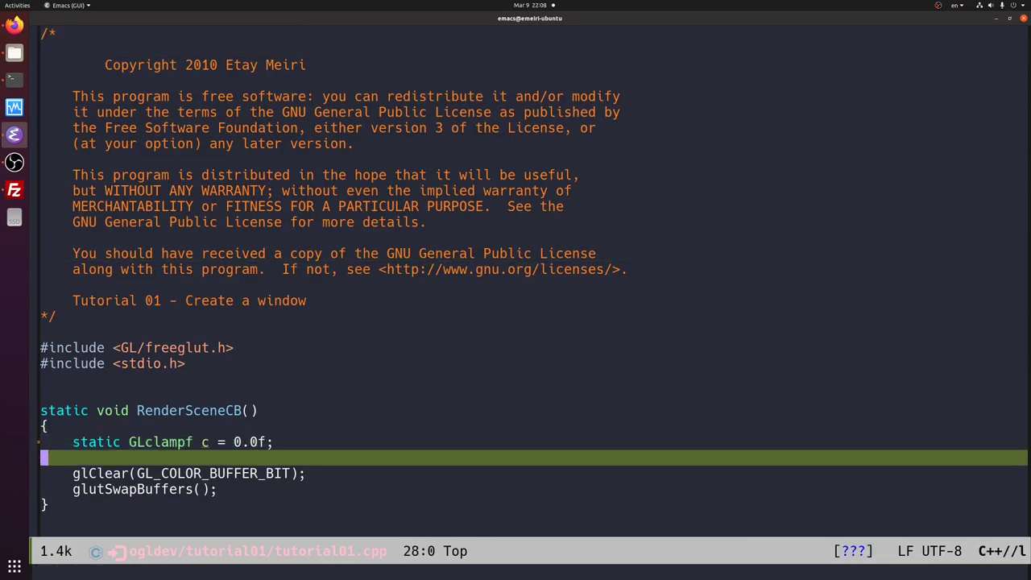
{"action": "type", "text": "glClearColor(c, Green, Blue, Alpha);"}
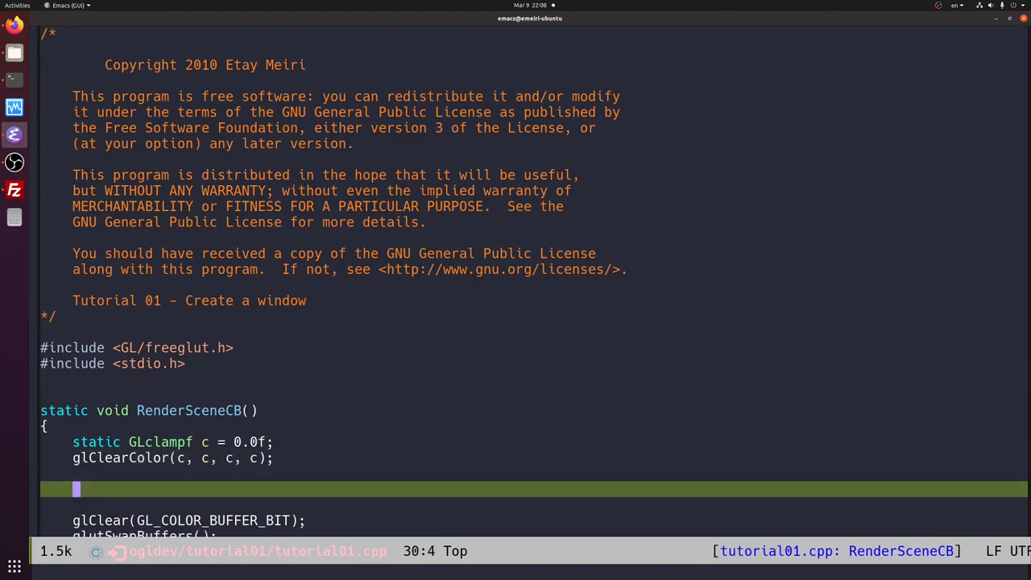
{"action": "type", "text": "c += 1.0f/"}
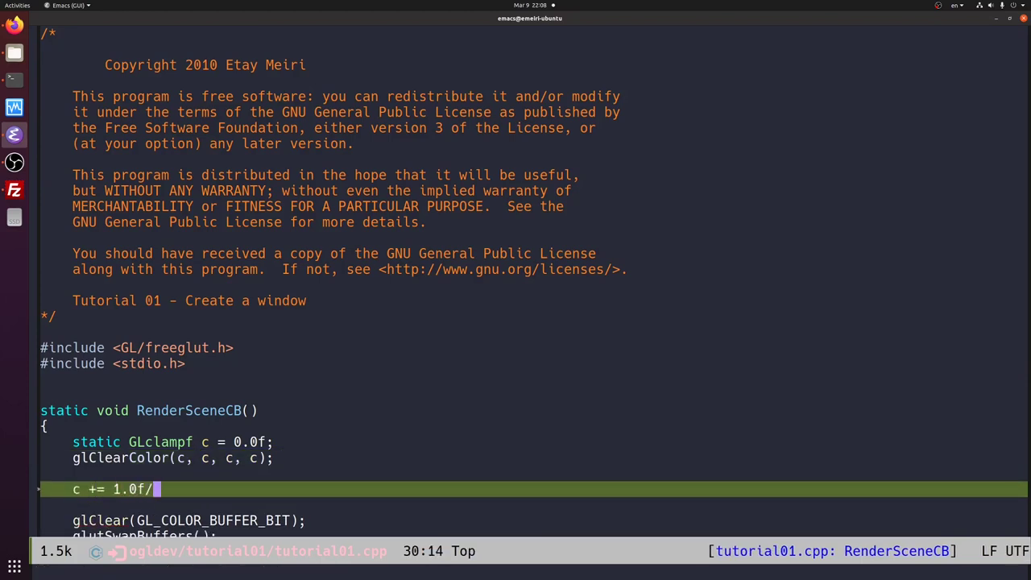
{"action": "type", "text": "256.0f;"}
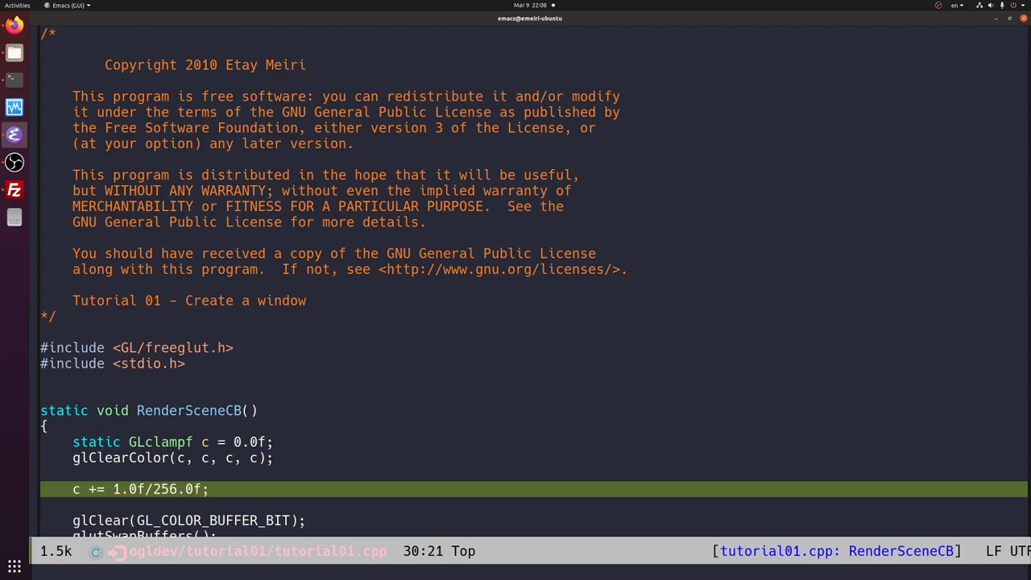
{"action": "key", "text": "down"}
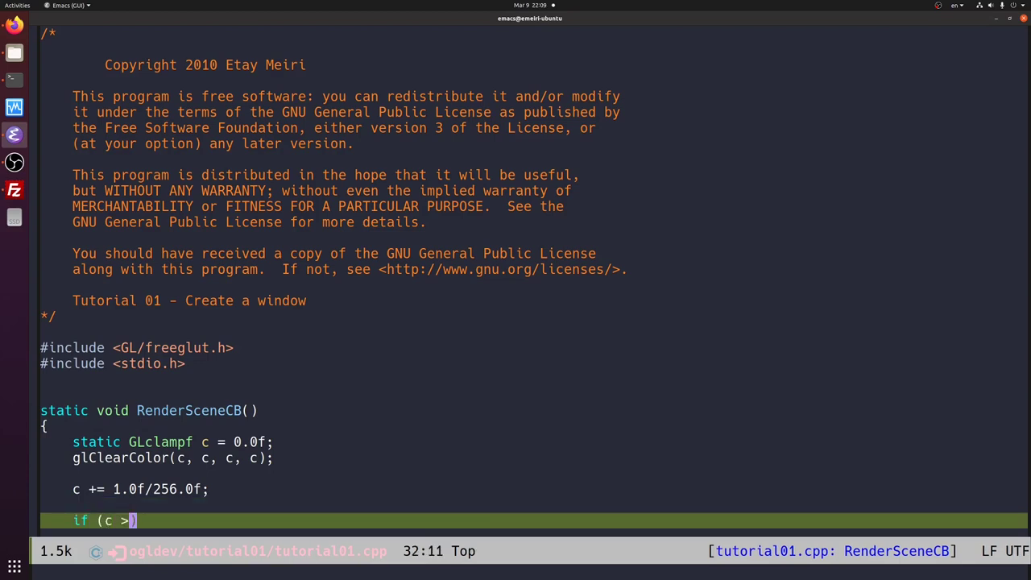
{"action": "type", "text": "= 1.0f) {"}
{"action": "type", "text": "c = 0.0f;"}
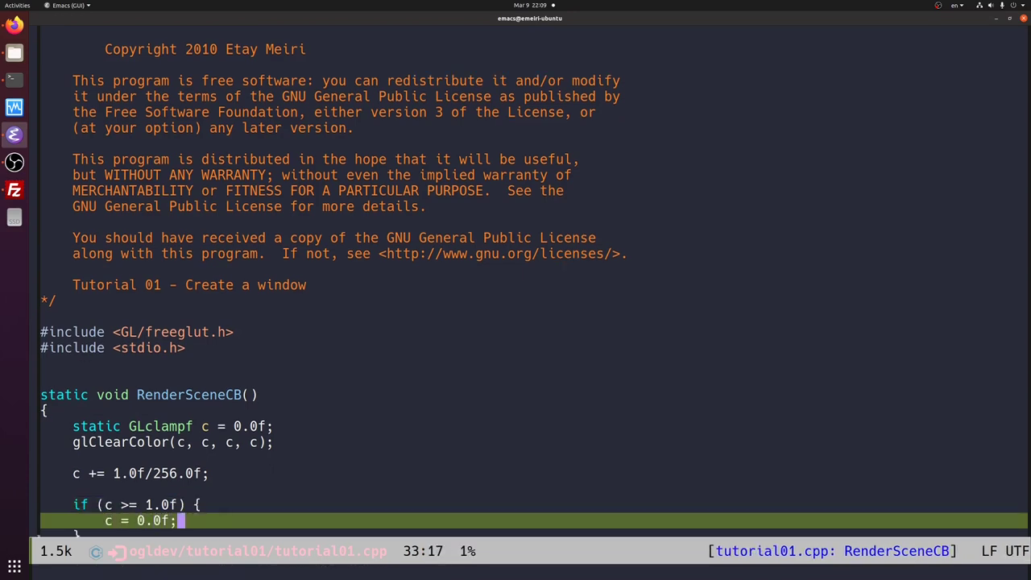
{"action": "scroll", "scroll_direction": "down", "scroll_amount": 3}
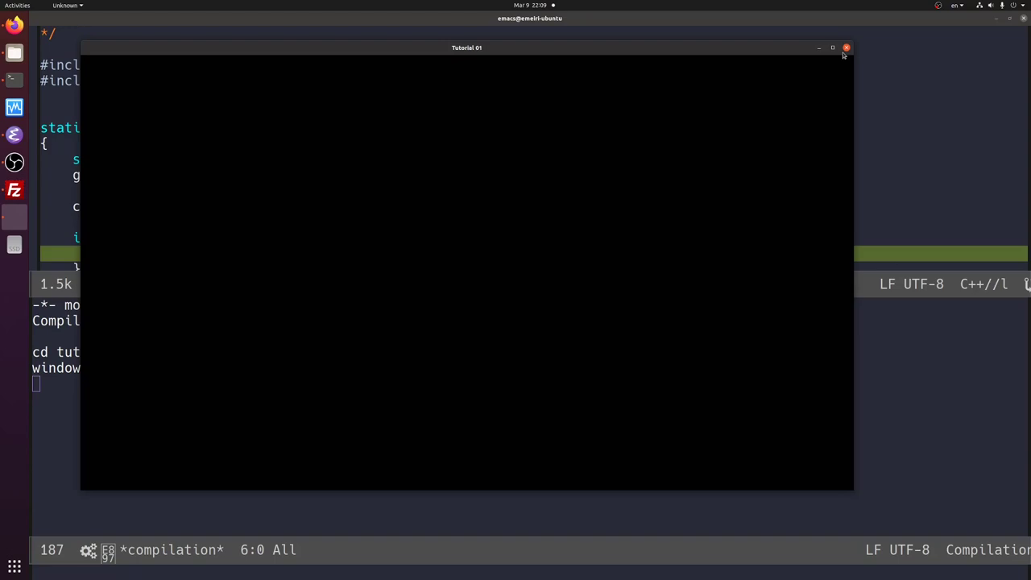
{"action": "left_click", "coordinate": [847, 49]}
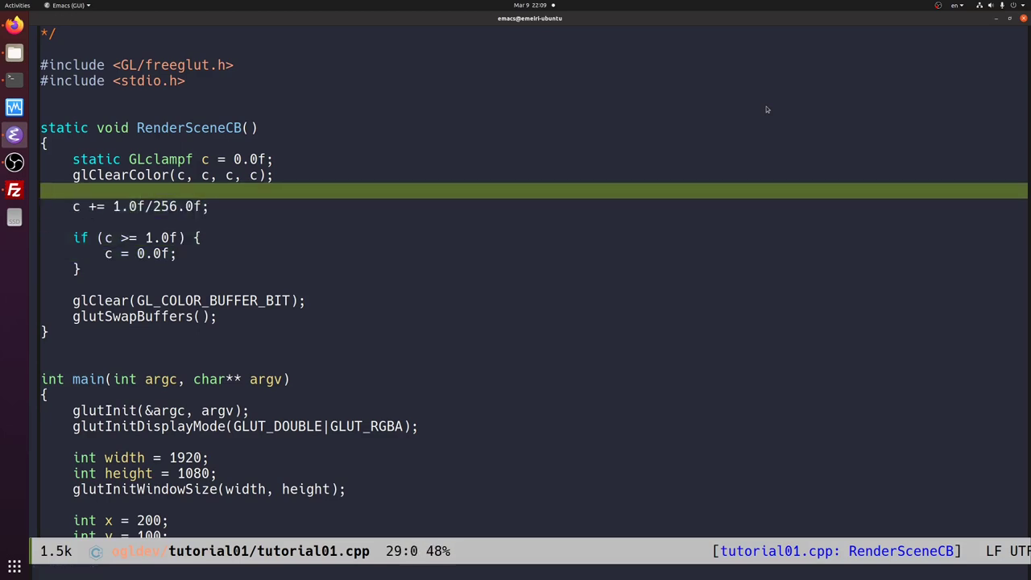
- Add printf("%f\n", c); after glClearColor and rerun to log the rising c values
{"action": "type", "text": "printf(\"\")"}
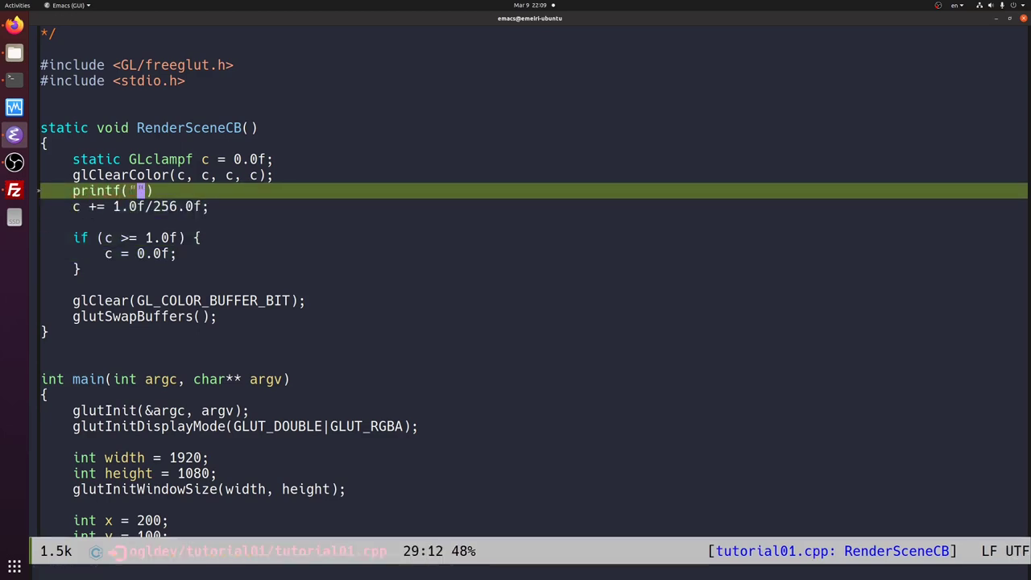
{"action": "type", "text": "%f\\n\", c);"}
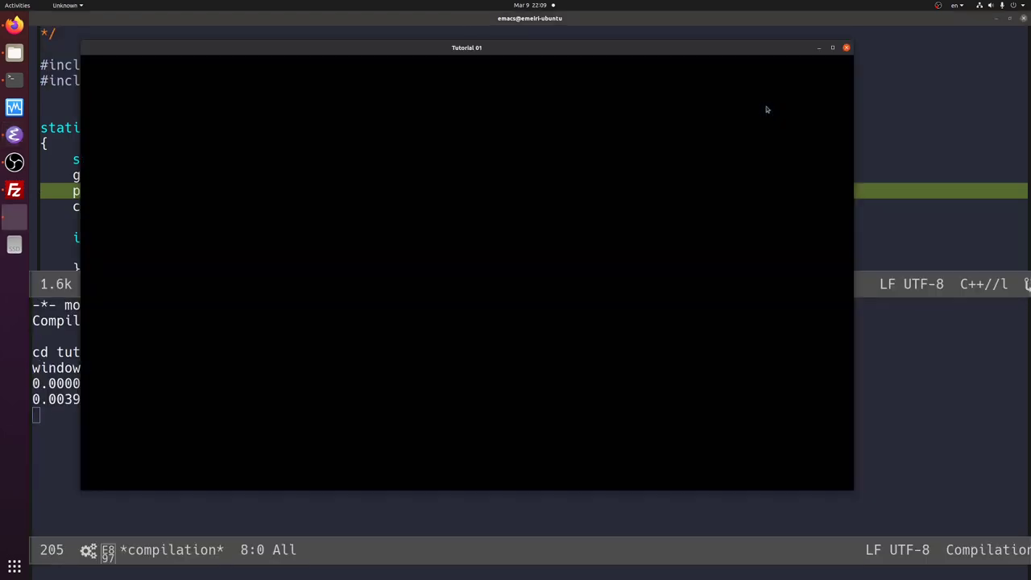
{"action": "left_click_drag", "start_coordinate": [465, 46], "coordinate": [501, 50]}
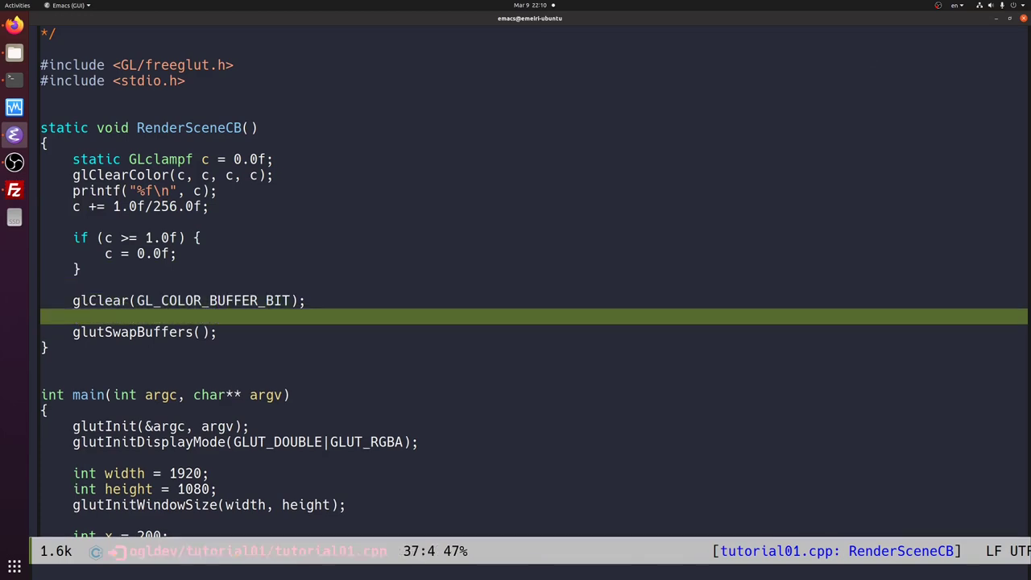
- Insert glutPostRedisplay(); after glClear so RenderSceneCB keeps redrawing
{"action": "type", "text": "glutPostRed"}
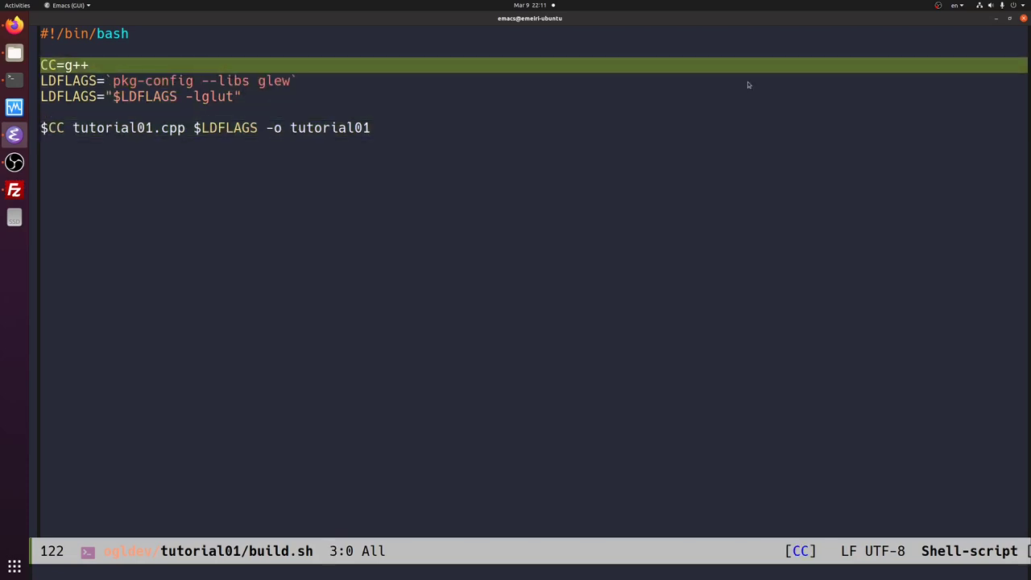
- Step down through build.sh from the CC line to the LDFLAGS settings
{"action": "key", "text": "down"}
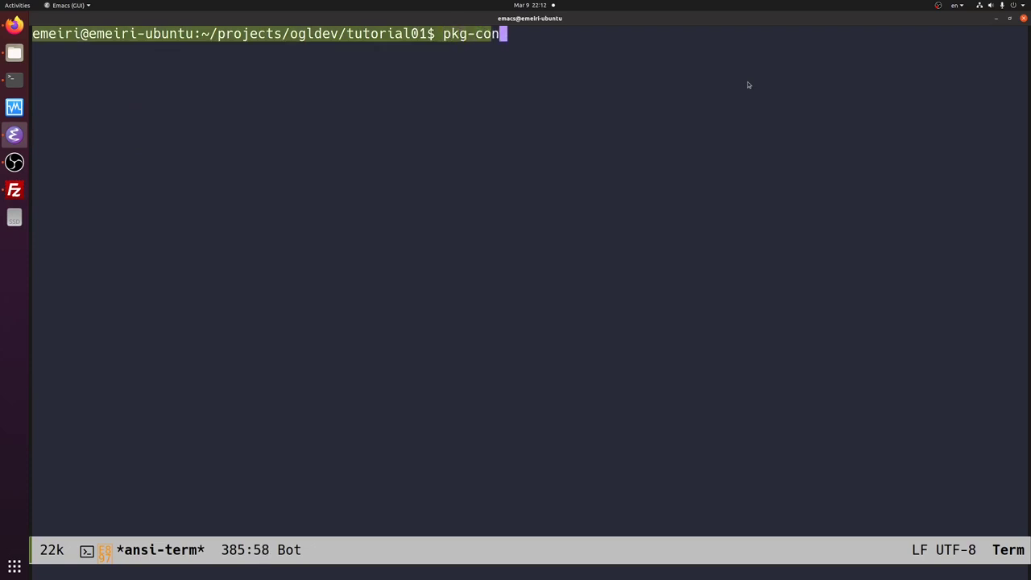
- Run pkg-config --libs glew in the terminal, then move to the -lglut LDFLAGS line in build.sh
{"action": "type", "text": "fig --libs glew`"}
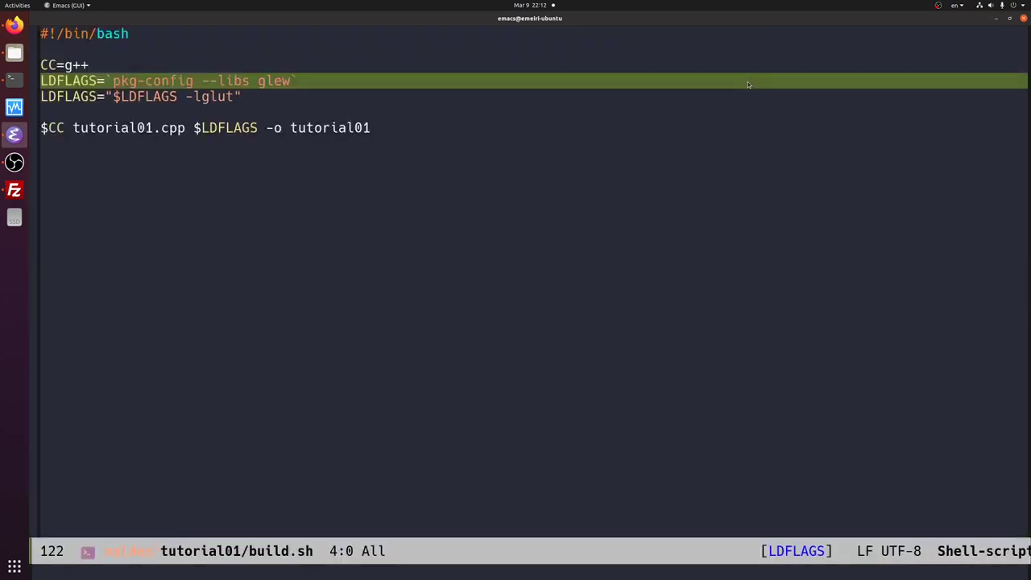
{"action": "key", "text": "down"}
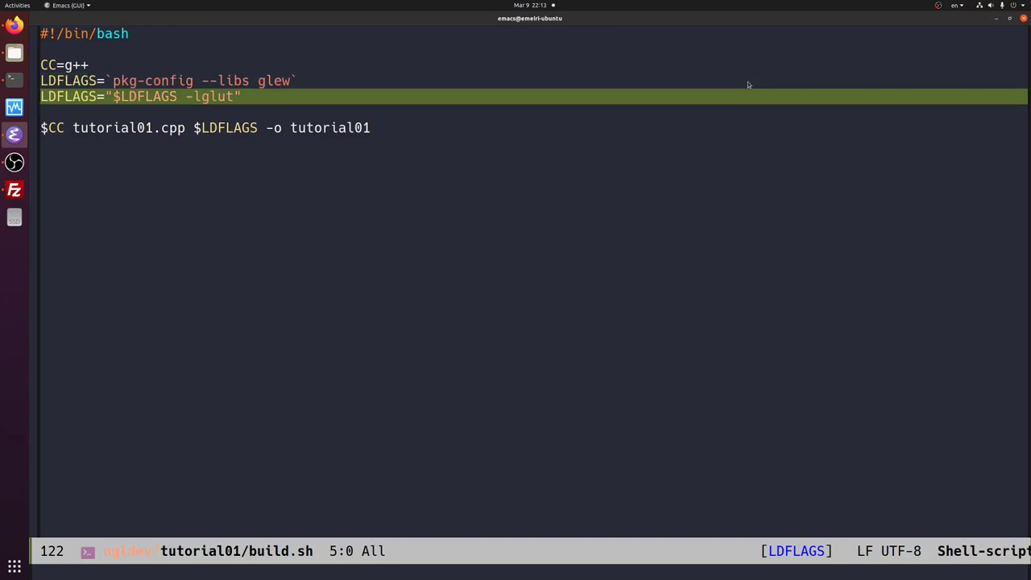